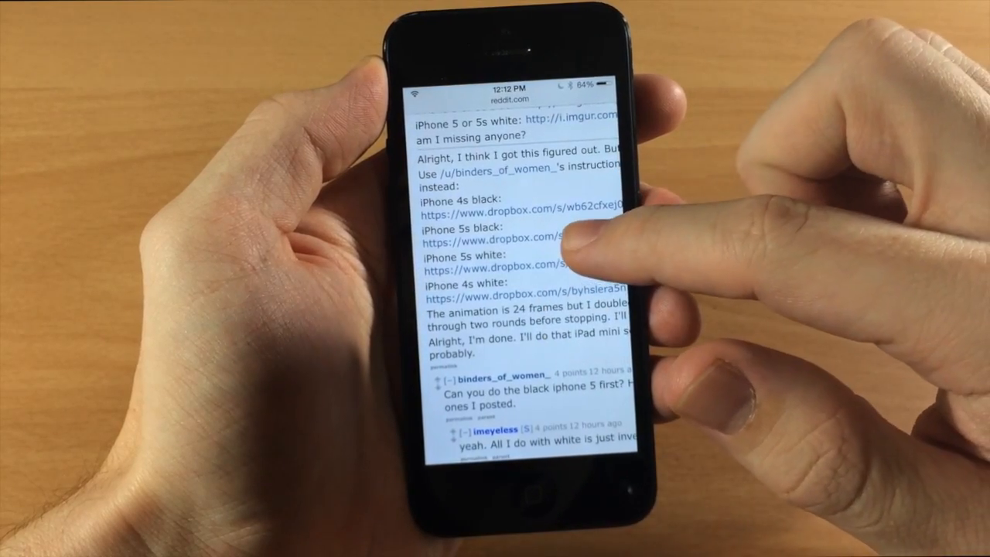
Follow the dropbox.com link for the iPhone 5s black boot animation
left_click(495, 242)
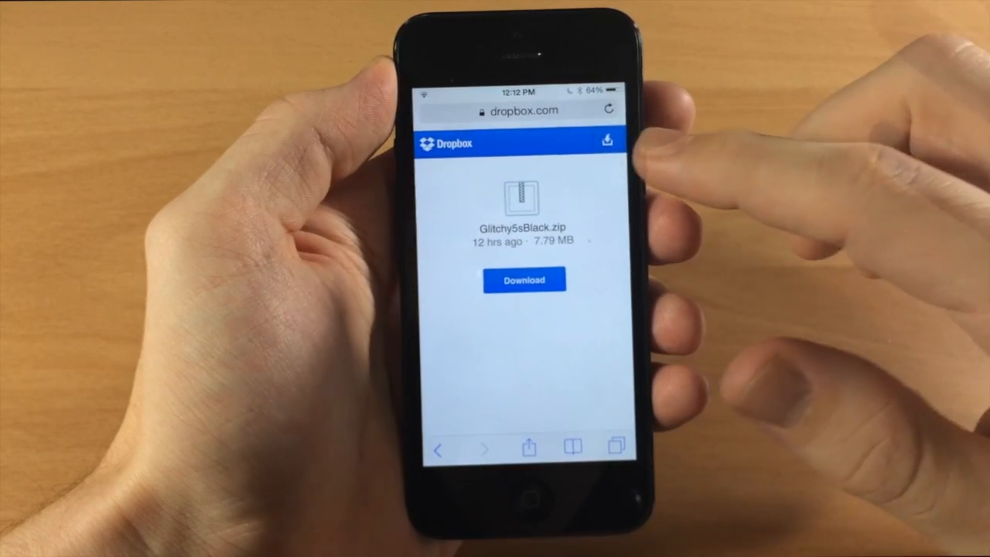
Direct-download Glitchy5sBlack.zip (7.8 MB) from Dropbox onto the phone
left_click(524, 279)
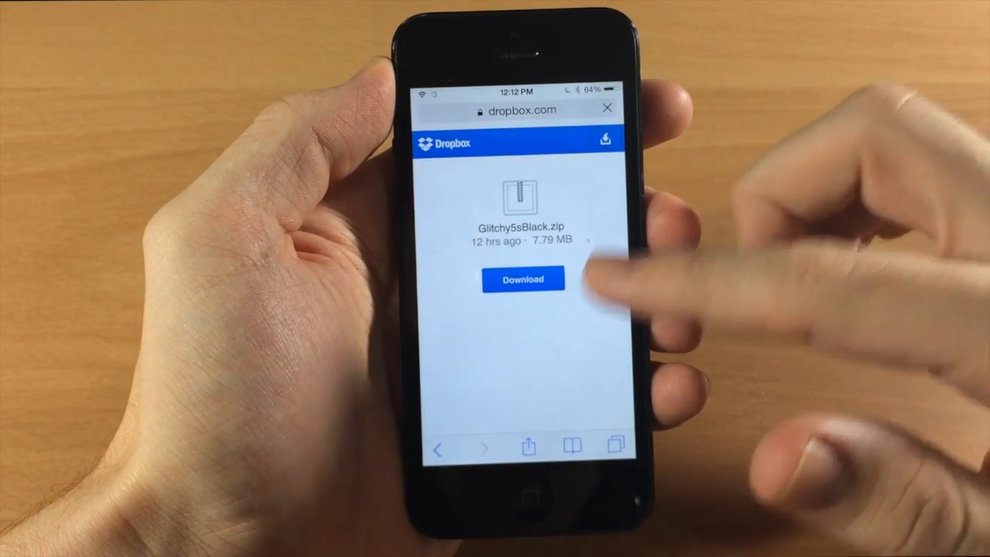
left_click(523, 280)
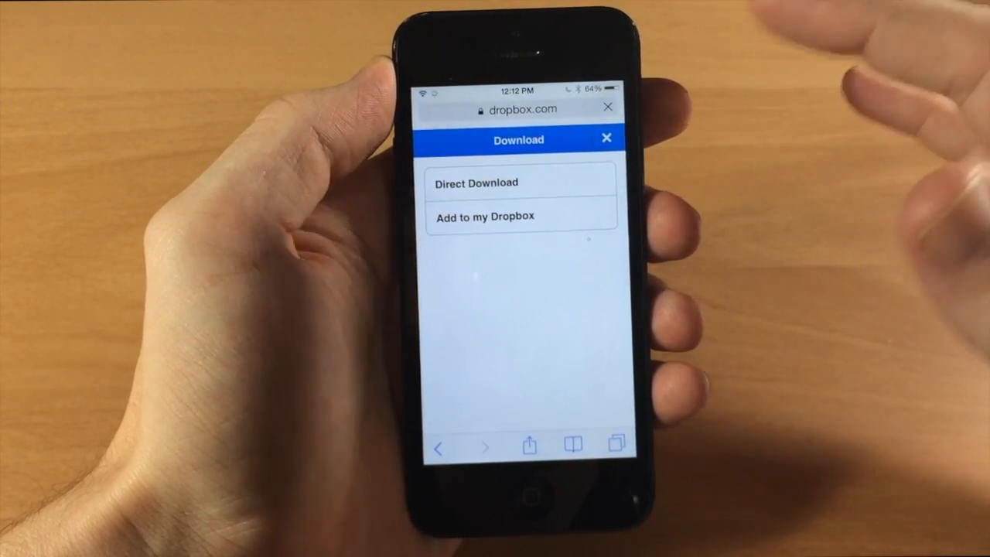
left_click(475, 183)
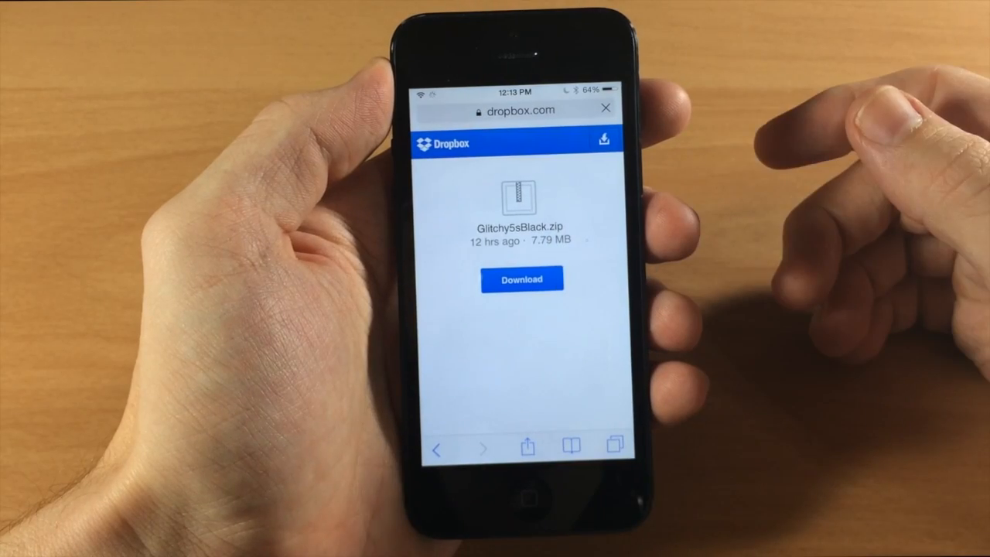
left_click(521, 279)
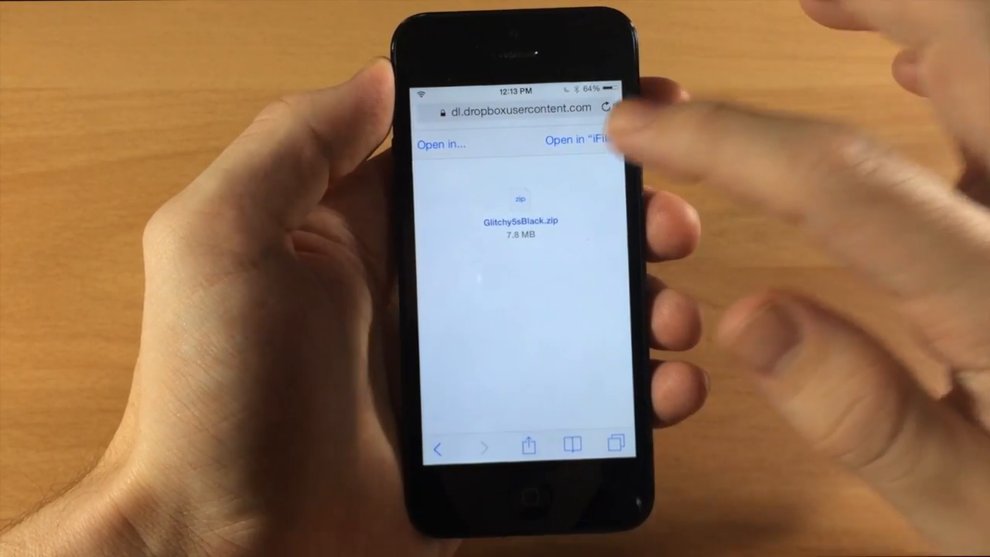
Open Glitchy5sBlack (1).zip in iFile and extract it with Unarchiver
left_click(574, 140)
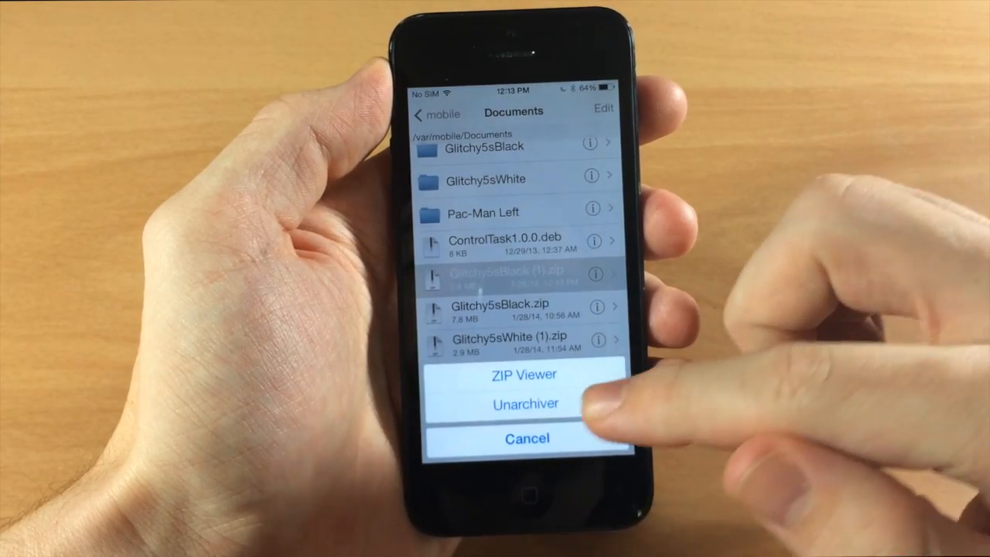
left_click(524, 403)
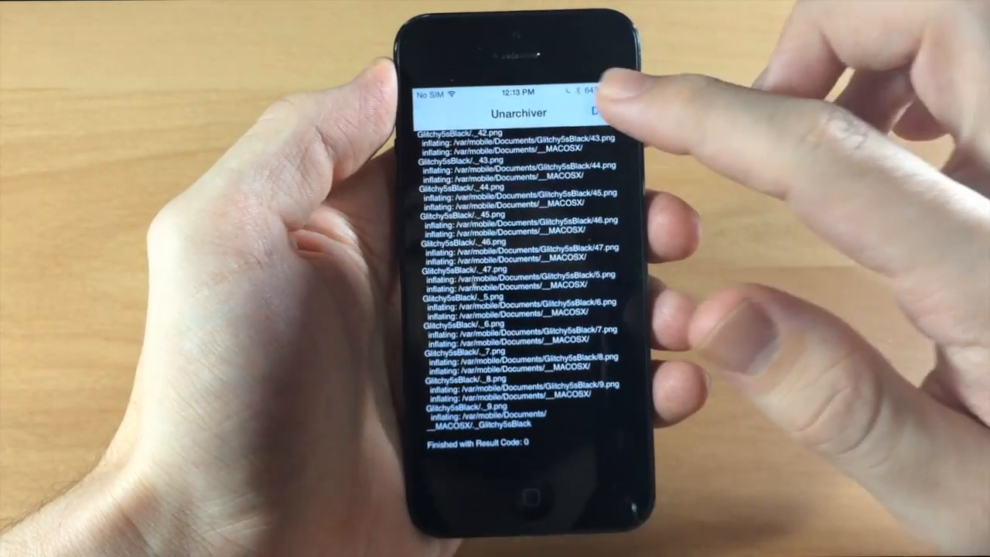
left_click(603, 109)
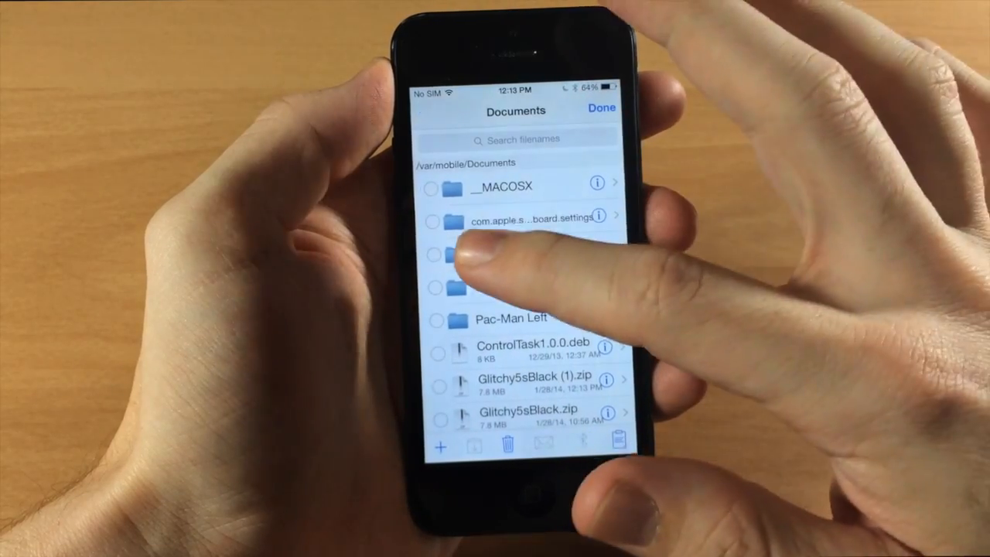
Copy the Glitchy5sBlack folder and paste it into /Library/BootLogos
left_click(433, 253)
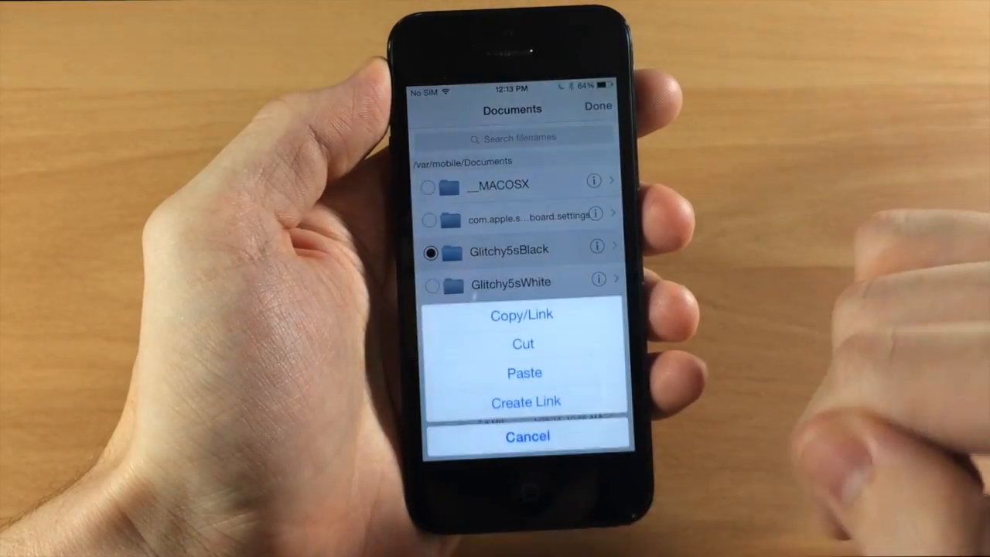
left_click(527, 436)
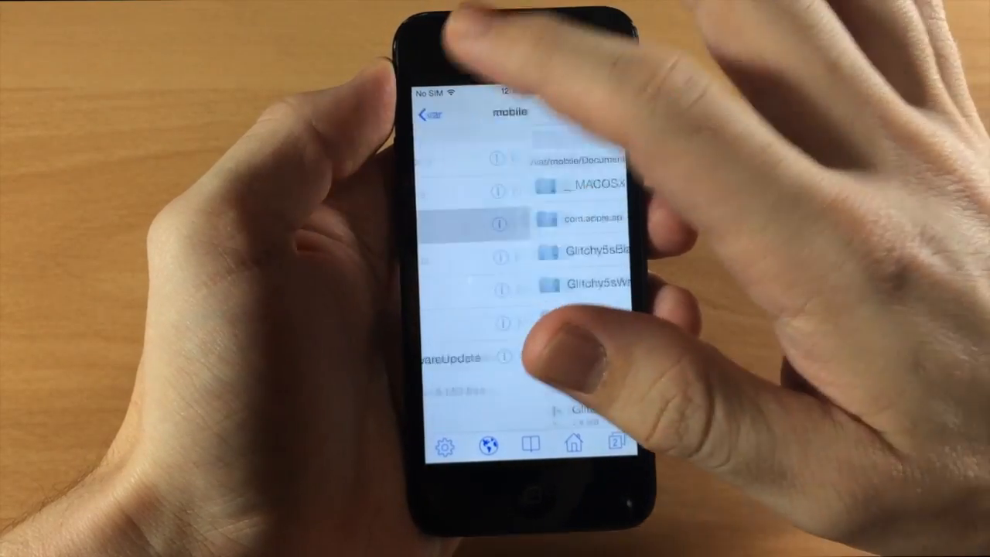
left_click(433, 115)
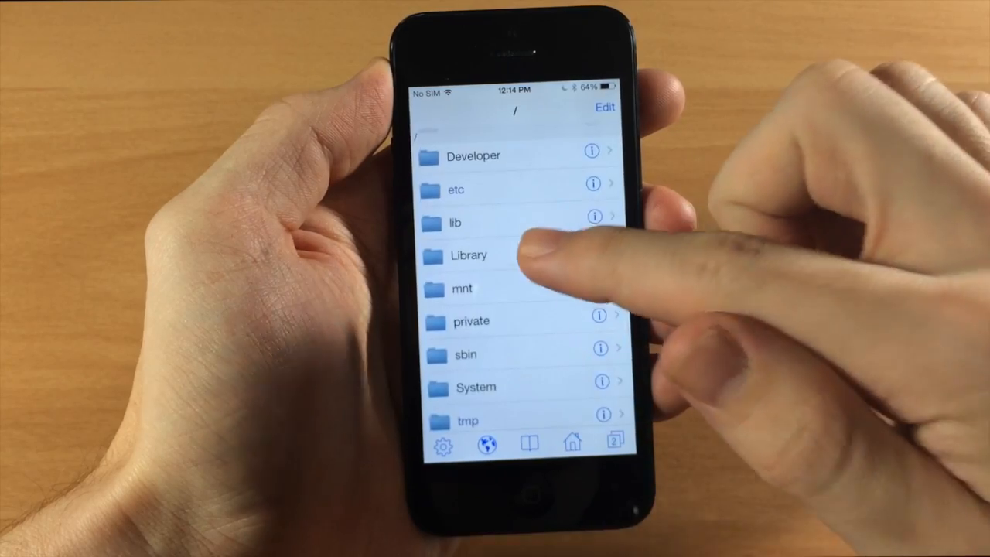
left_click(468, 255)
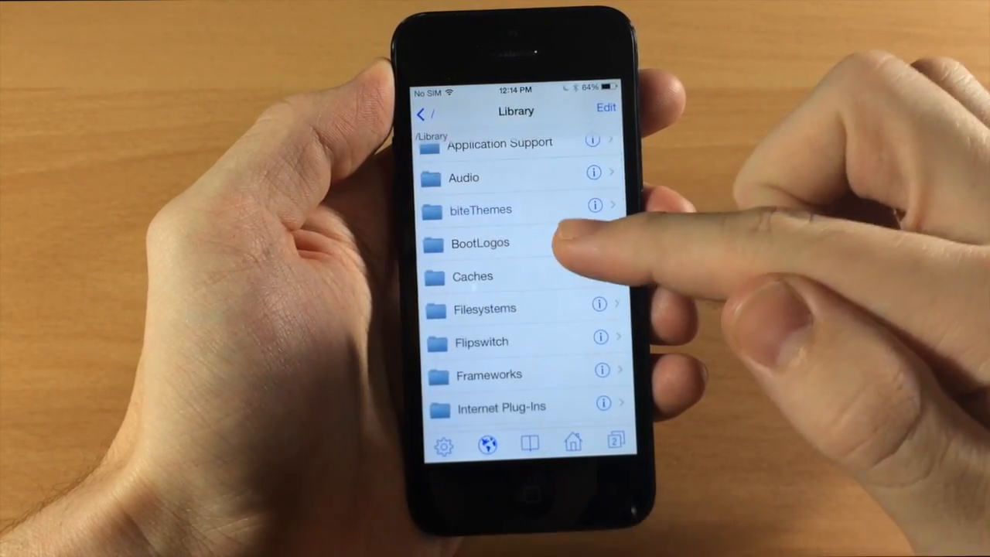
left_click(479, 243)
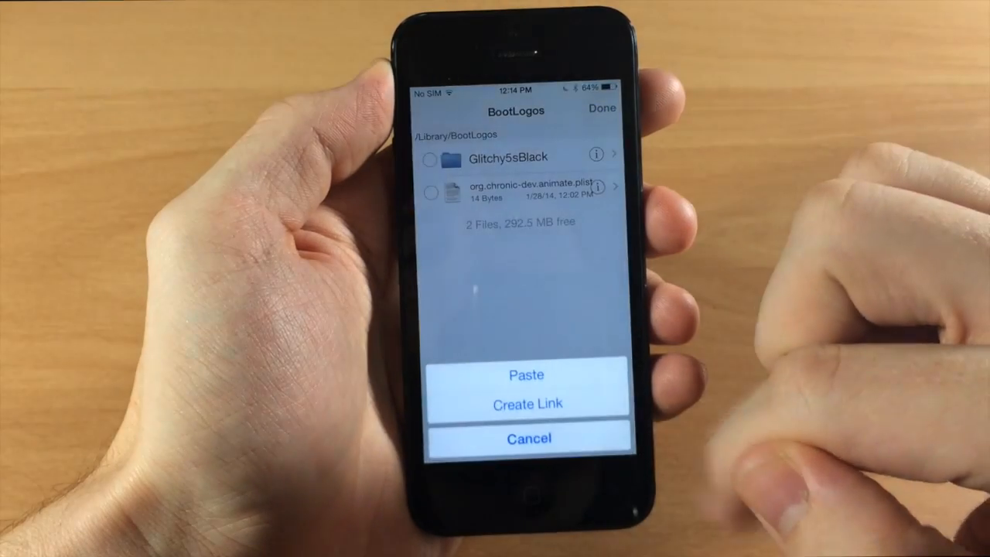
left_click(526, 375)
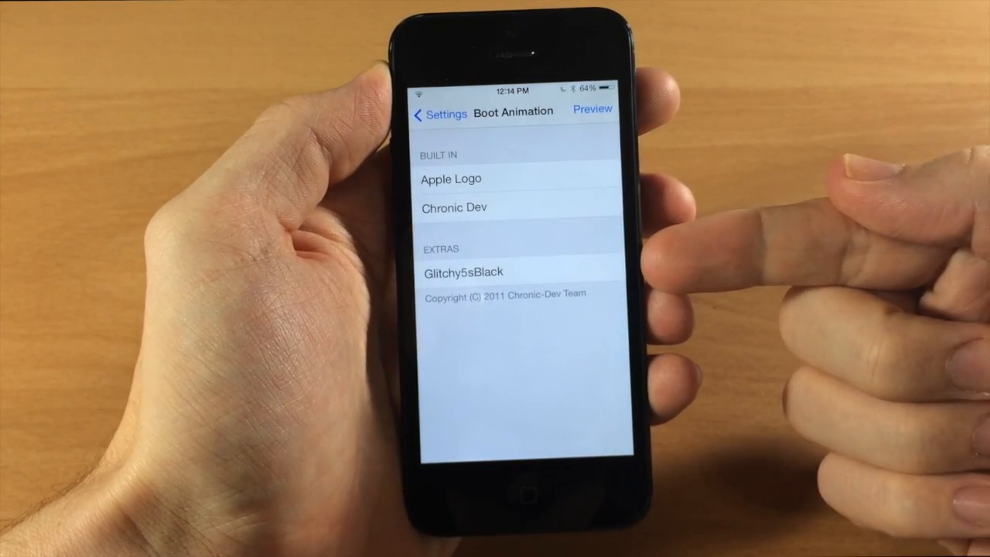
Select Glitchy5sBlack under Extras as the boot animation, then go back to Settings
left_click(464, 272)
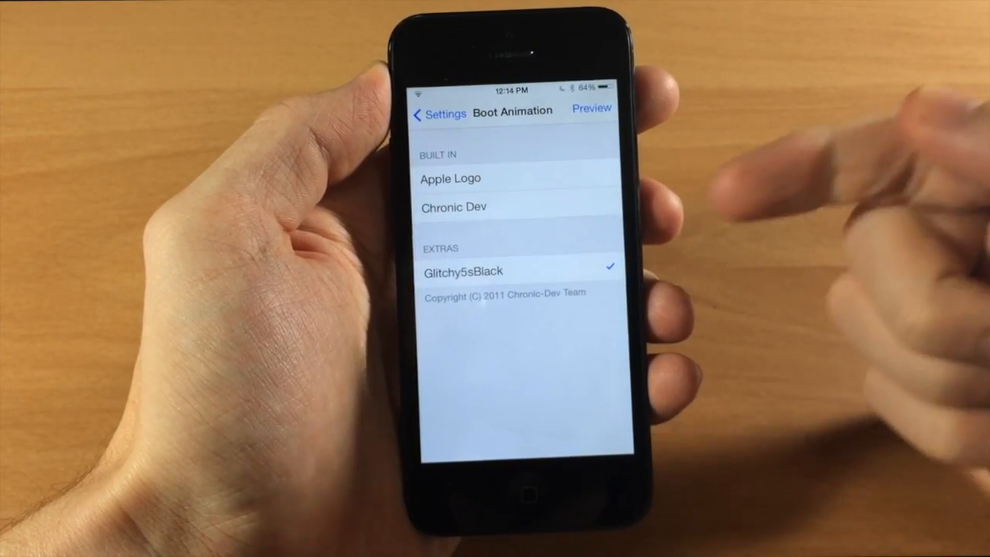
left_click(437, 113)
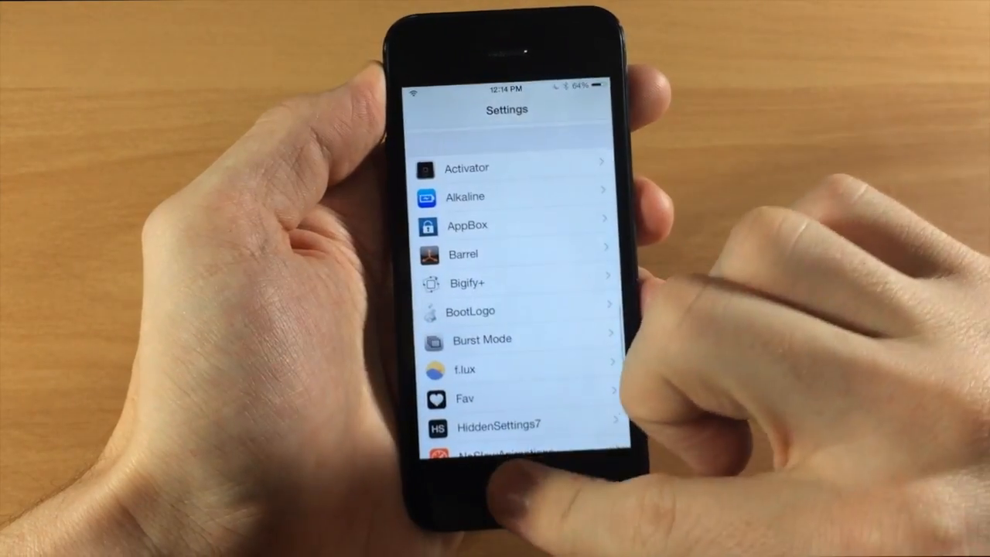